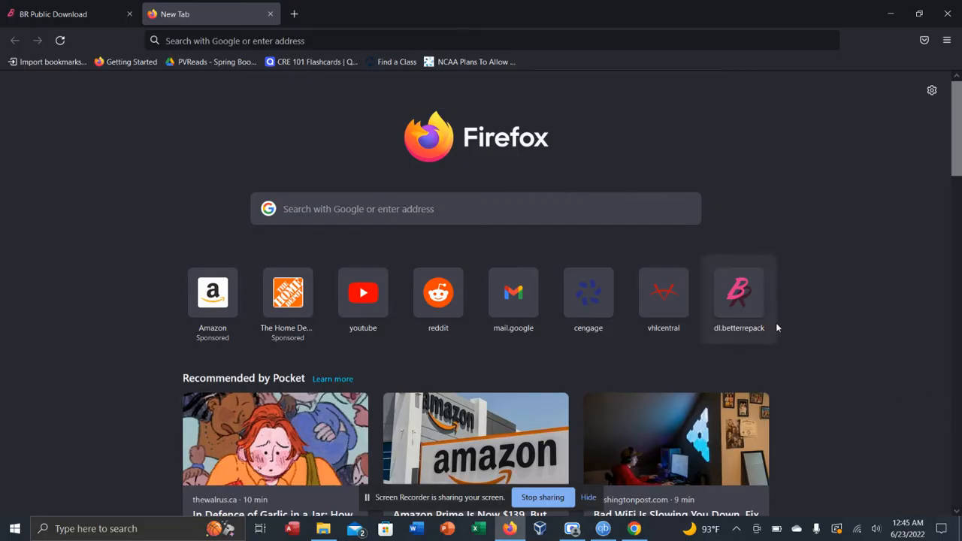
mouse_move(830, 253)
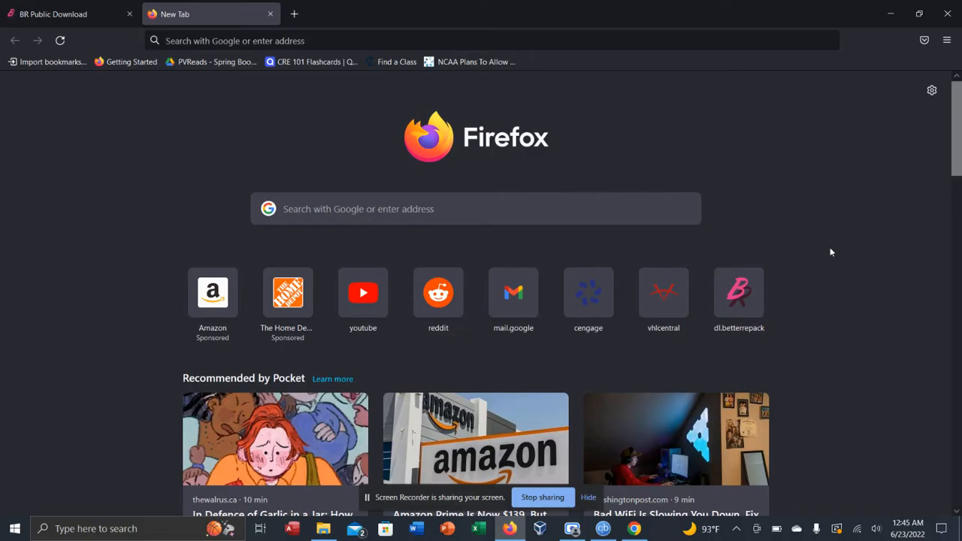
mouse_move(818, 262)
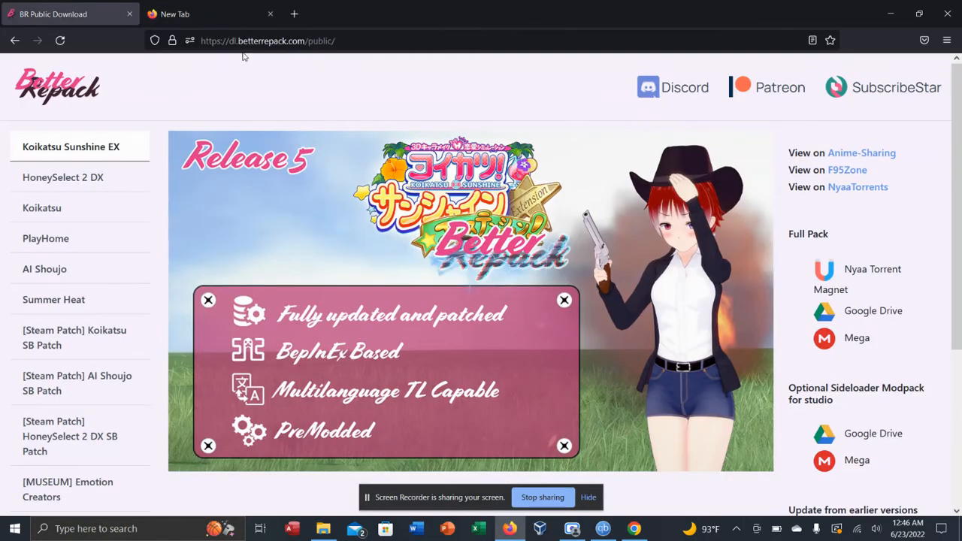
mouse_move(344, 58)
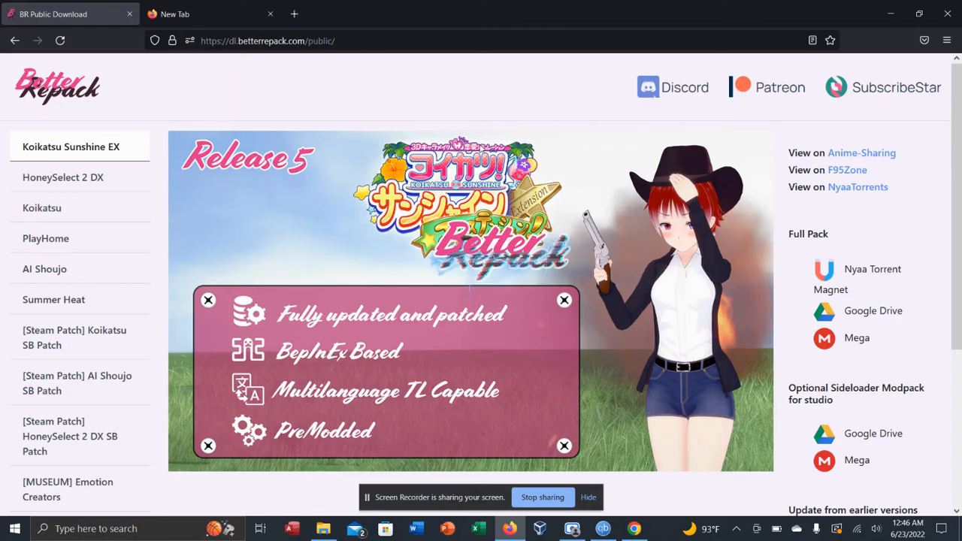
mouse_move(874, 309)
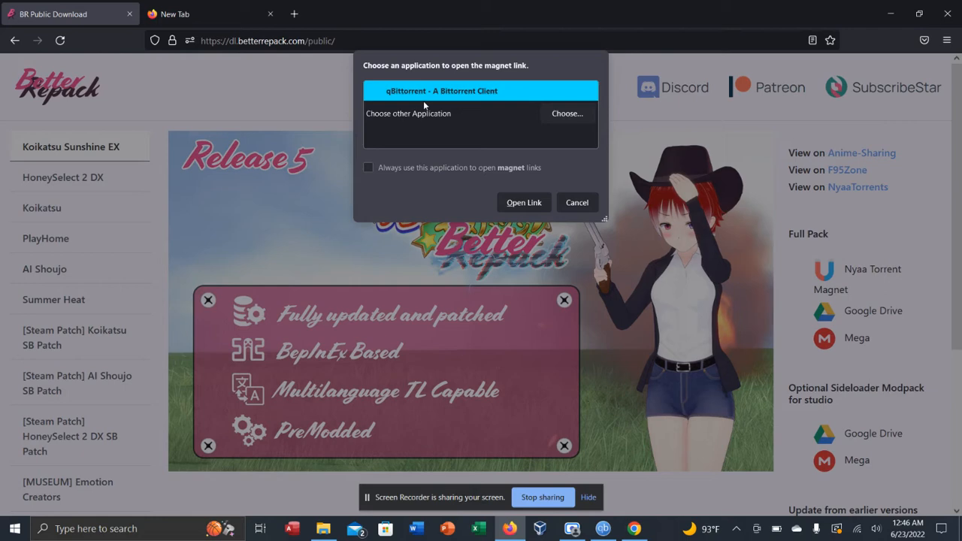
mouse_move(523, 201)
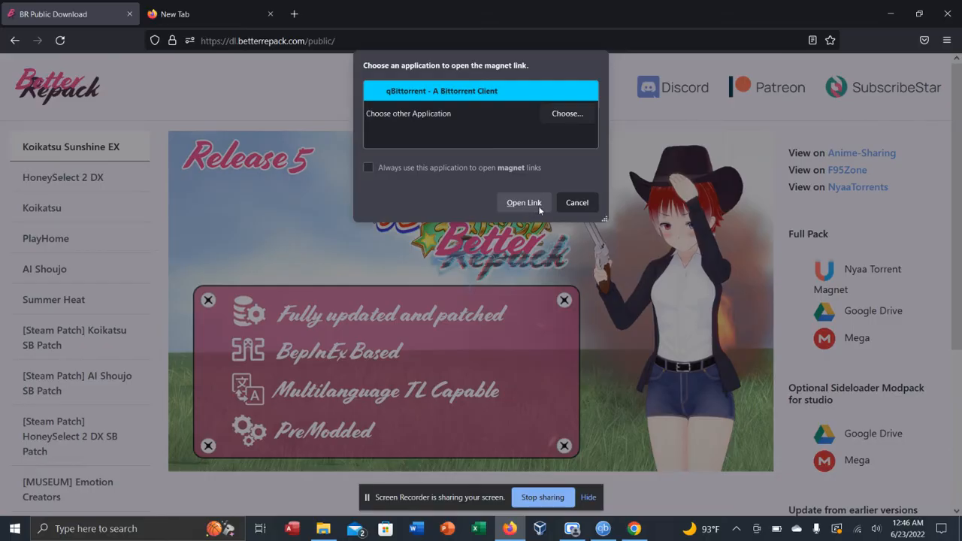
- Confirm qBittorrent as the handler for the Nyaa Torrent magnet link
click(577, 202)
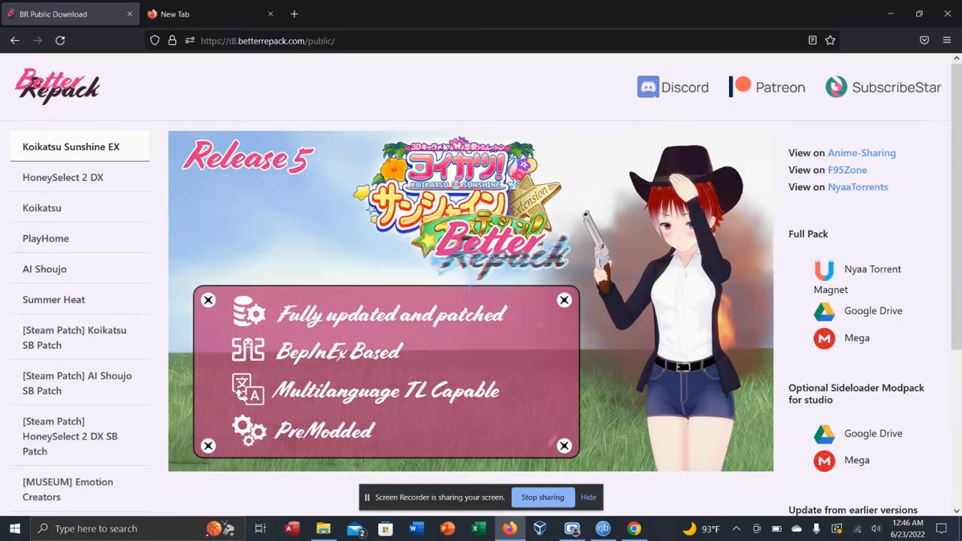
- Bring up qBittorrent showing the 29.37 GiB torrent at 100% and Seeding
click(602, 530)
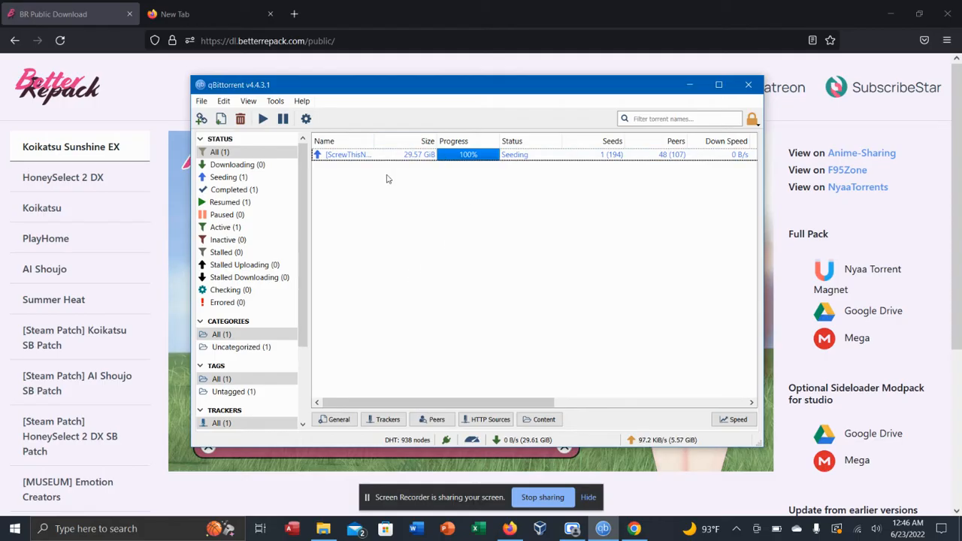
mouse_move(479, 161)
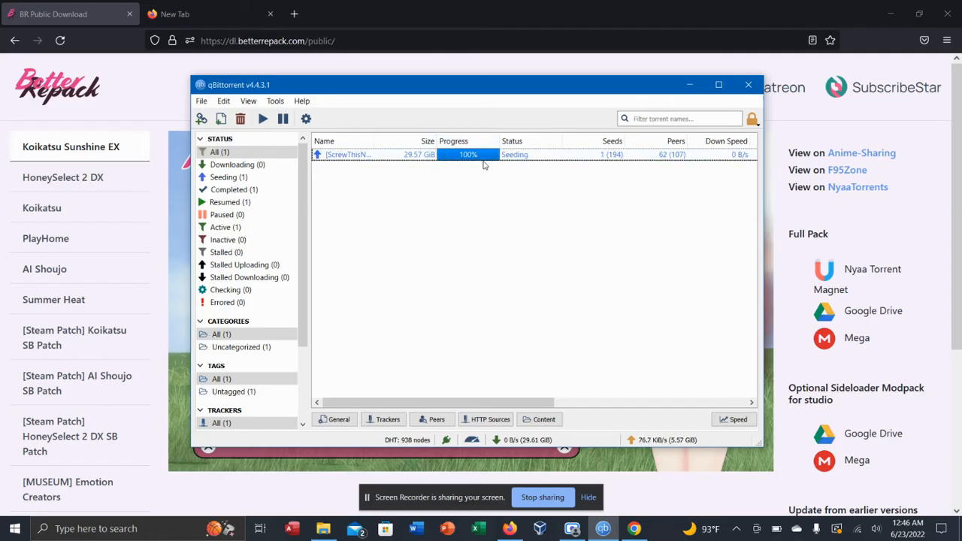
mouse_move(421, 204)
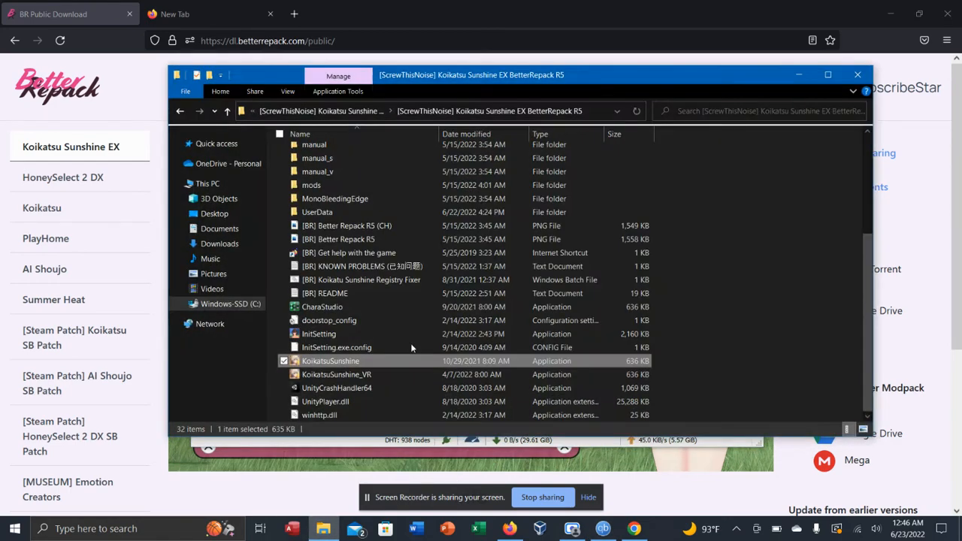
- Return to the repack folder and view the Koikatsu Sunshine EX 7Z archive's contents in 7-Zip
click(181, 111)
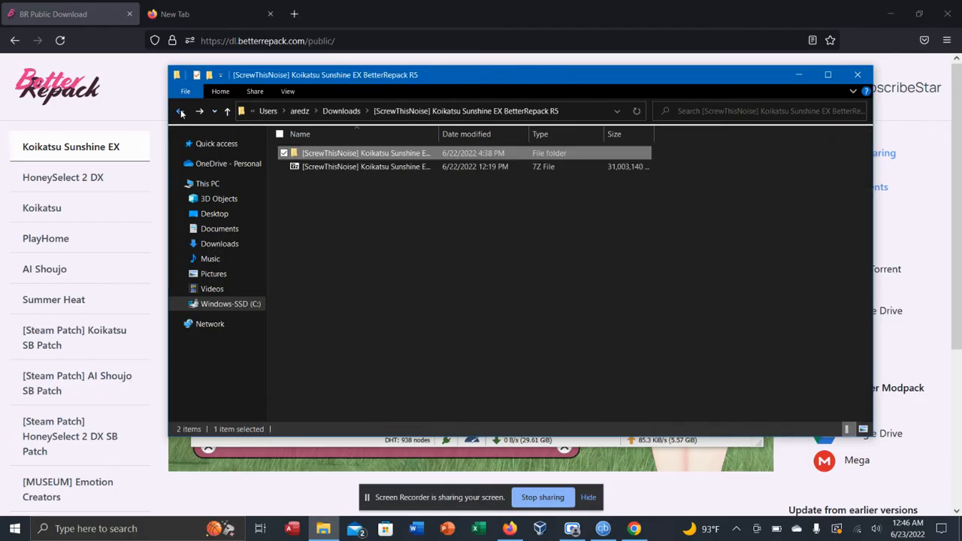
right_click(365, 165)
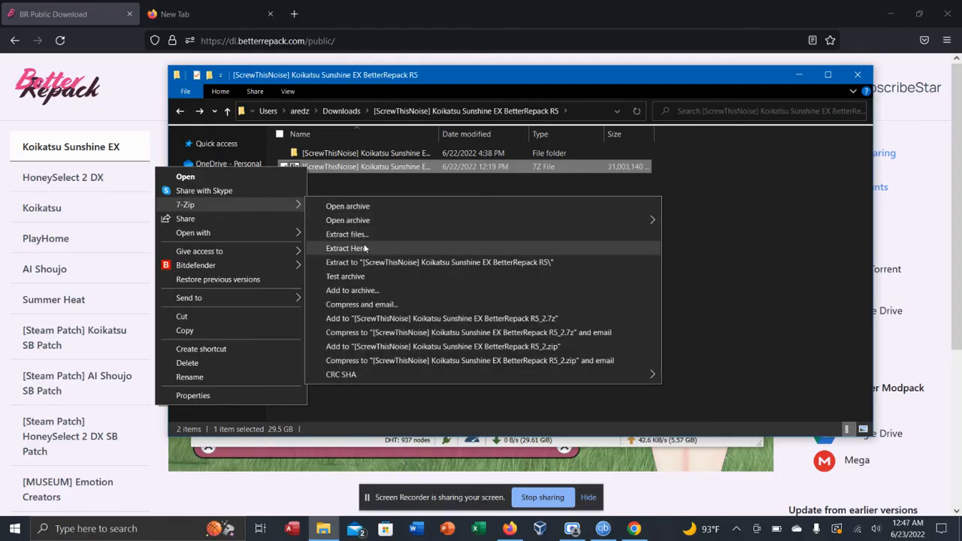
mouse_move(364, 234)
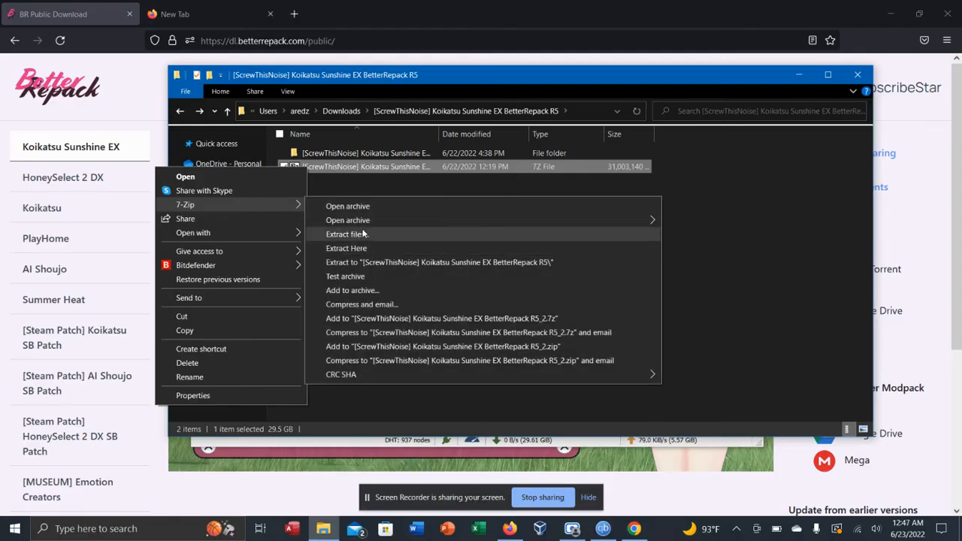
click(347, 206)
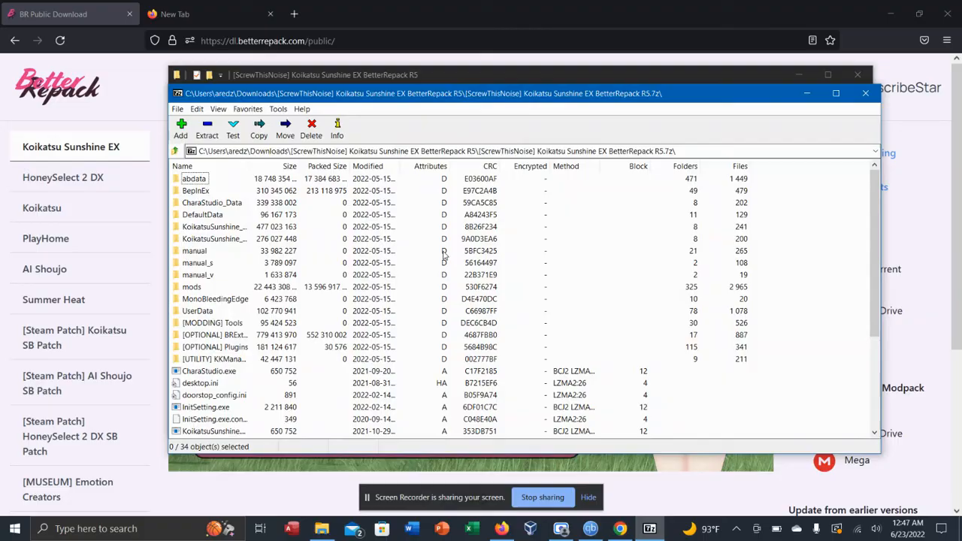
scroll(down, 3)
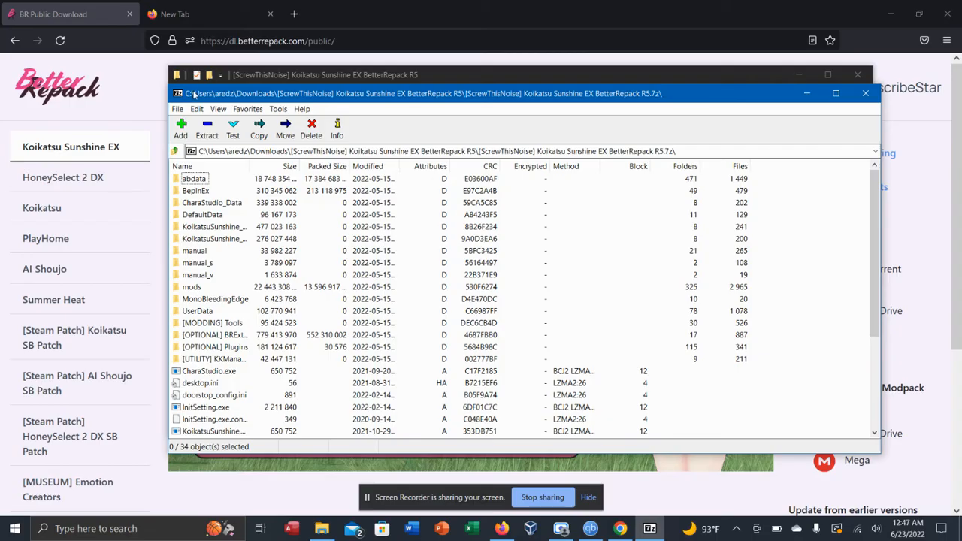
scroll(down, 3)
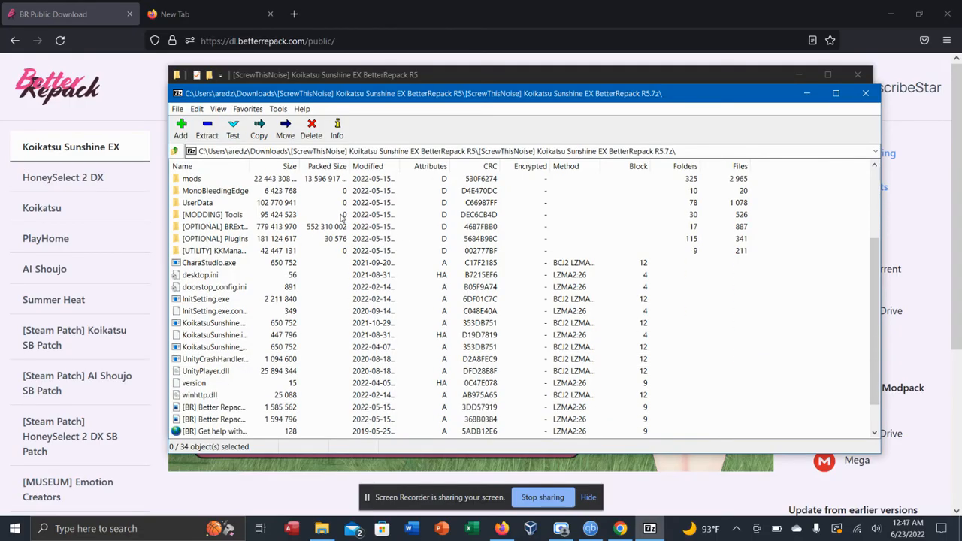
scroll(down, 3)
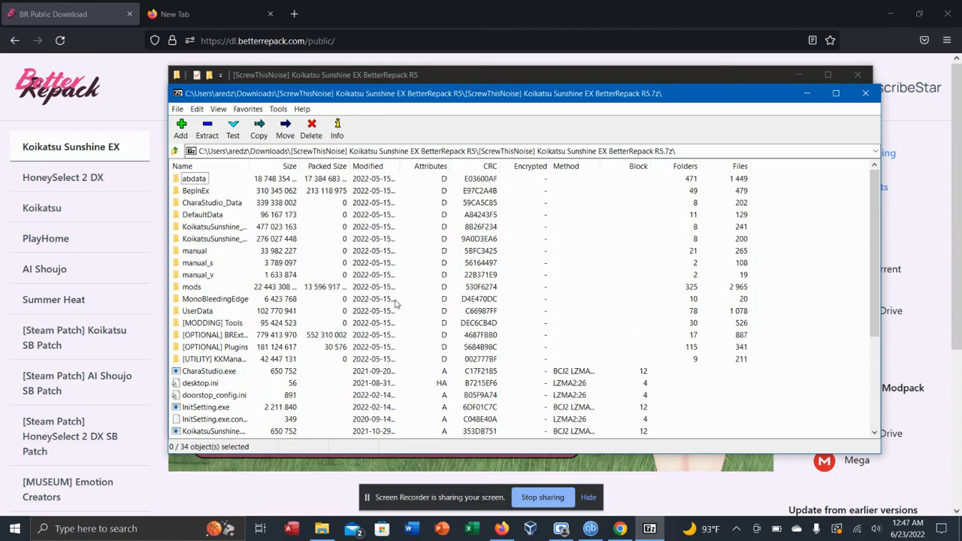
mouse_move(376, 222)
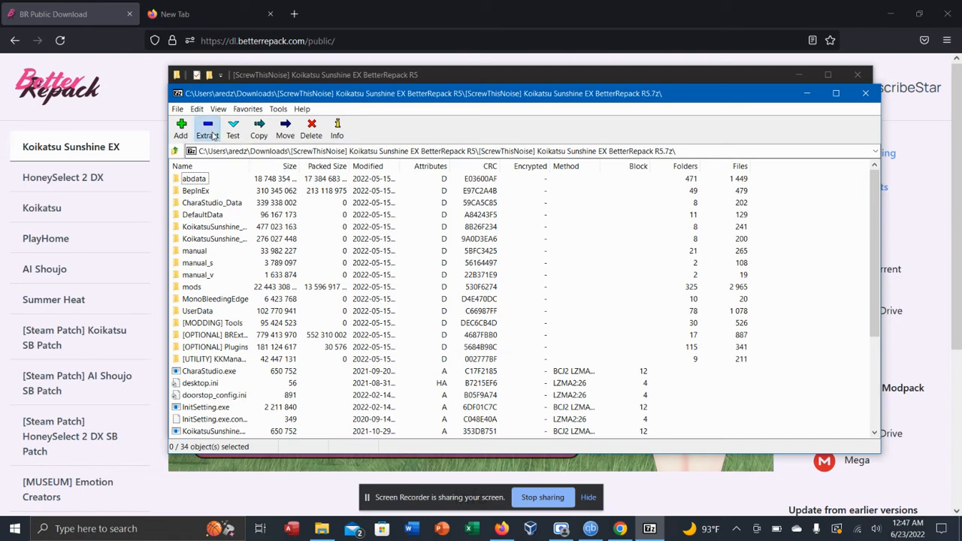
click(259, 128)
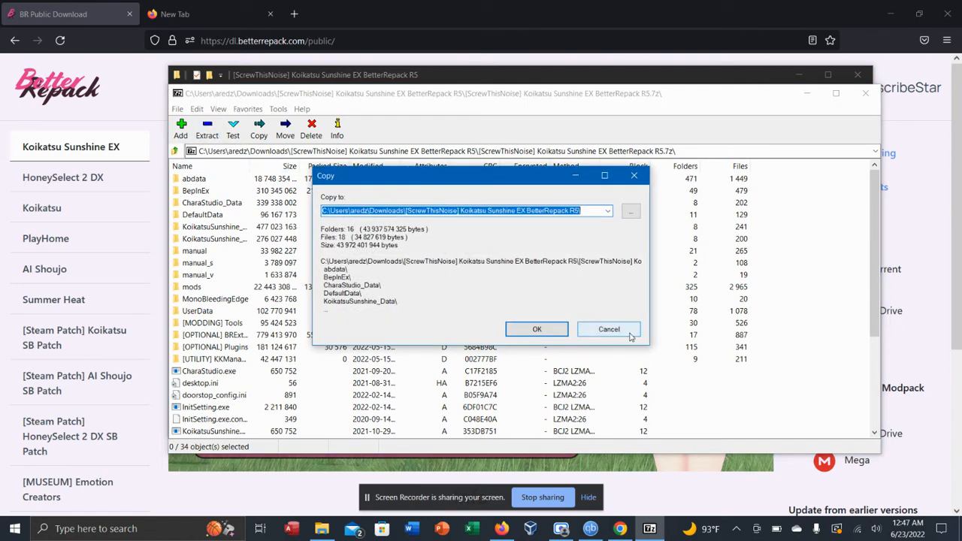
click(609, 329)
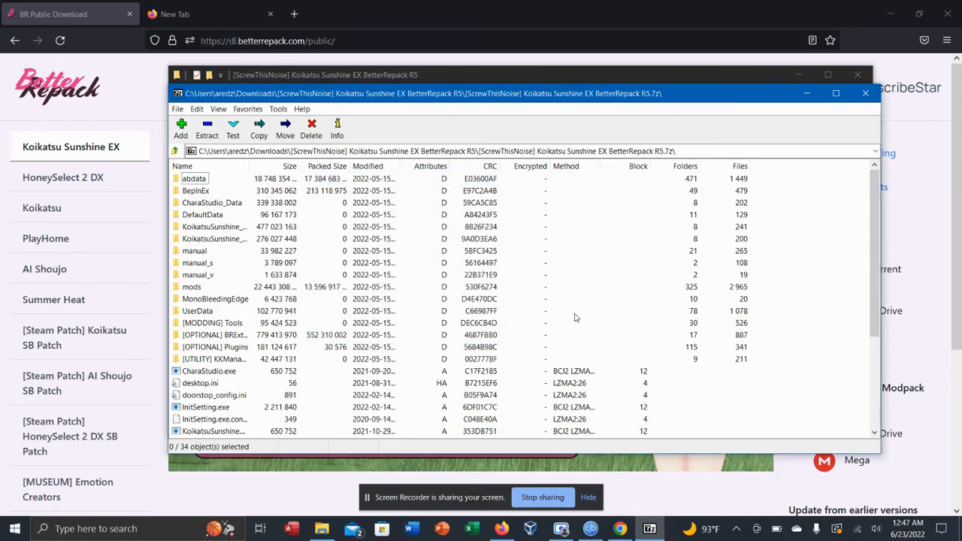
mouse_move(235, 182)
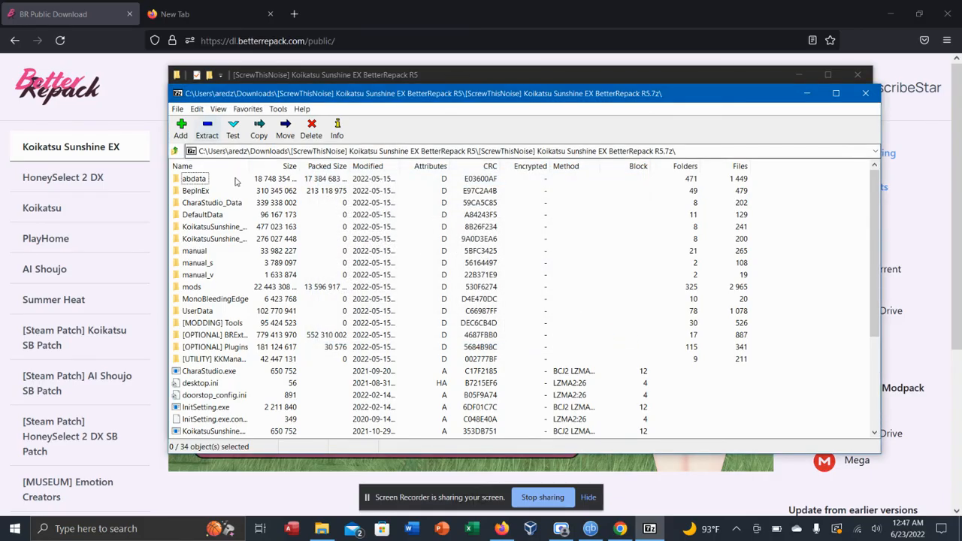
scroll(down, 3)
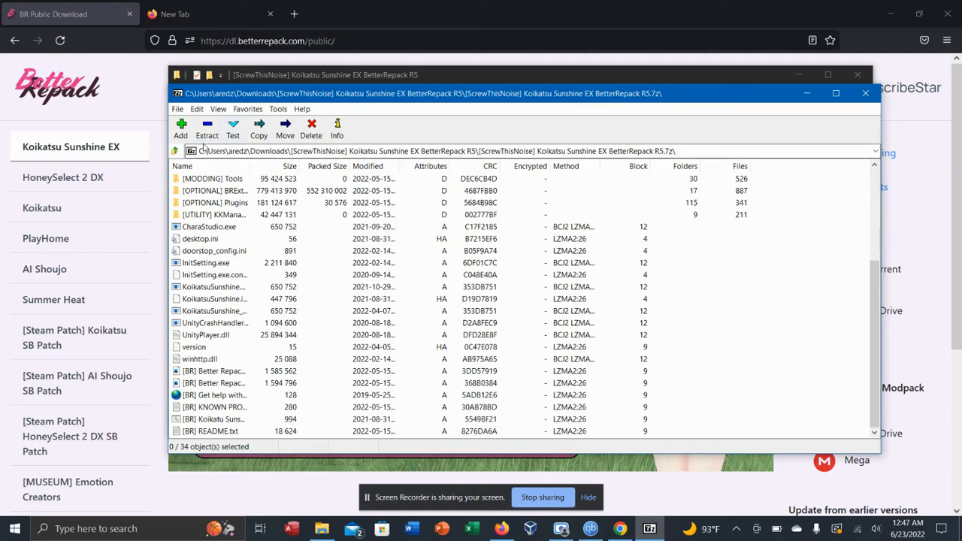
mouse_move(208, 128)
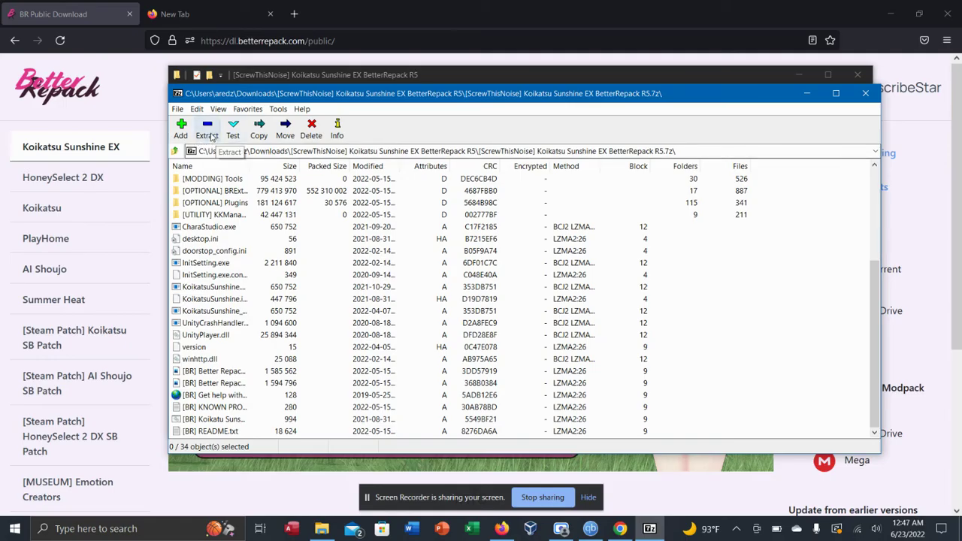
mouse_move(517, 126)
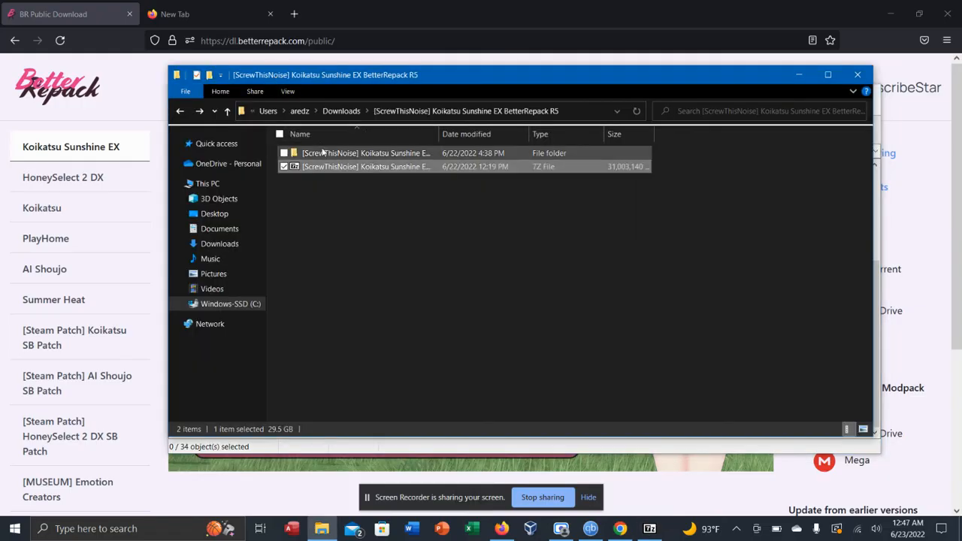
- Enter the extracted repack folder and launch KoikatsuSunshine.exe
double_click(367, 153)
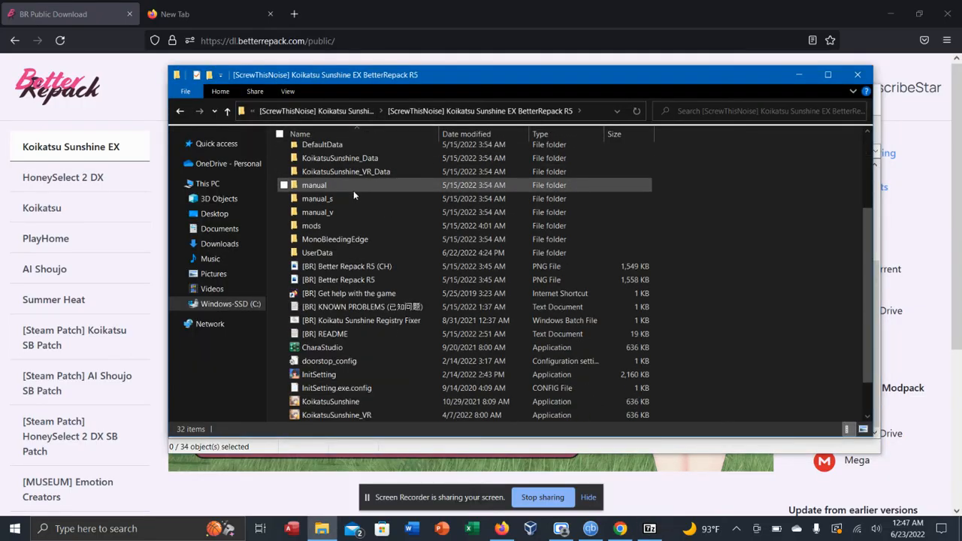
scroll(down, 3)
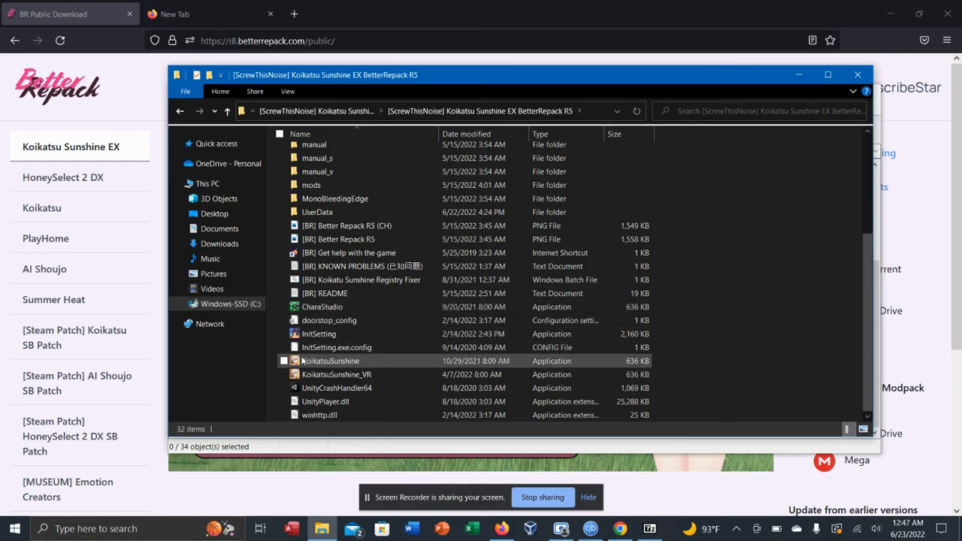
click(331, 361)
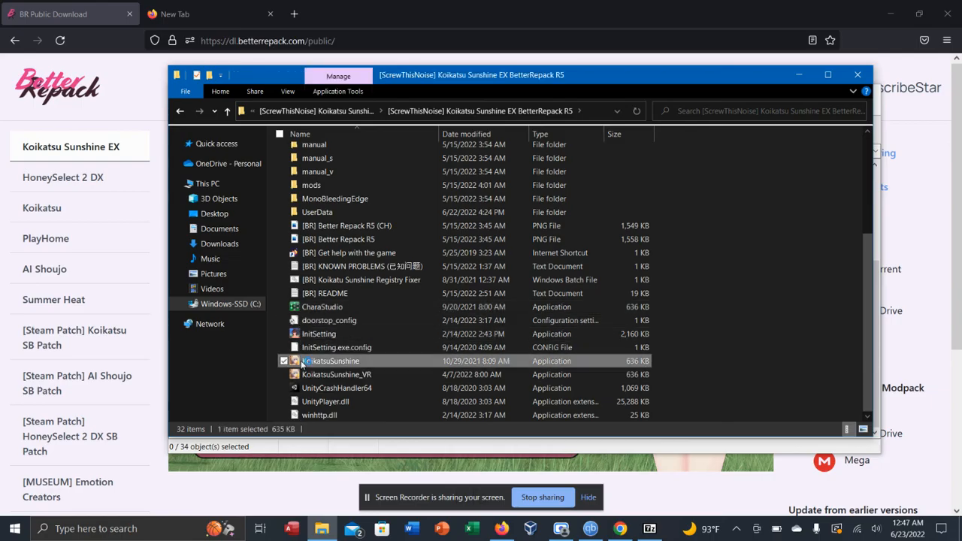
double_click(331, 361)
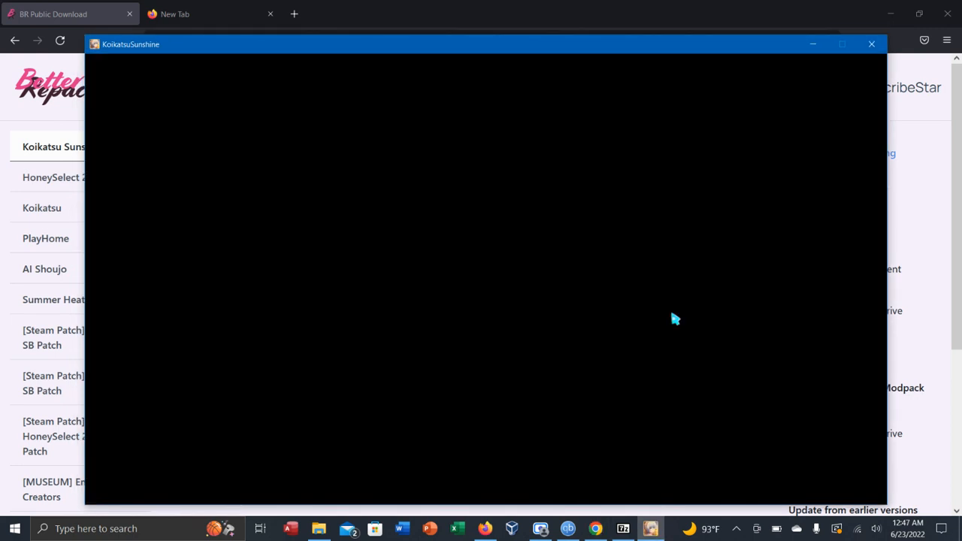
mouse_move(610, 496)
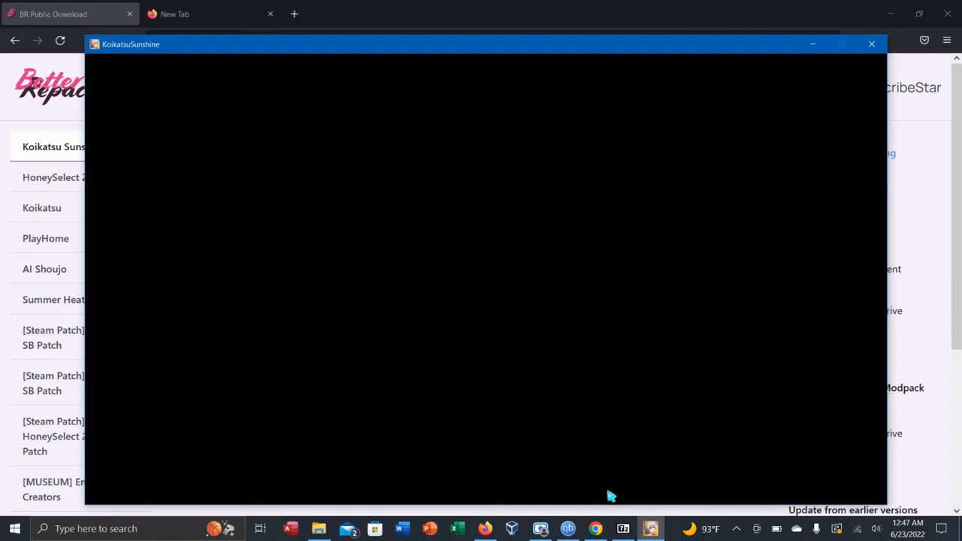